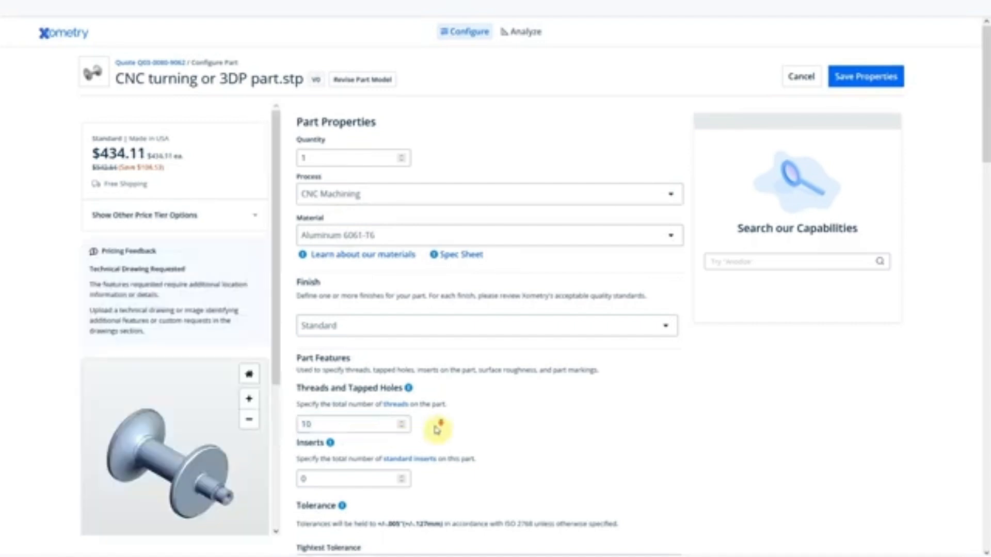
# Add engraving part marking at one location, raising the price to $446.30.
pyautogui.scroll(-3)
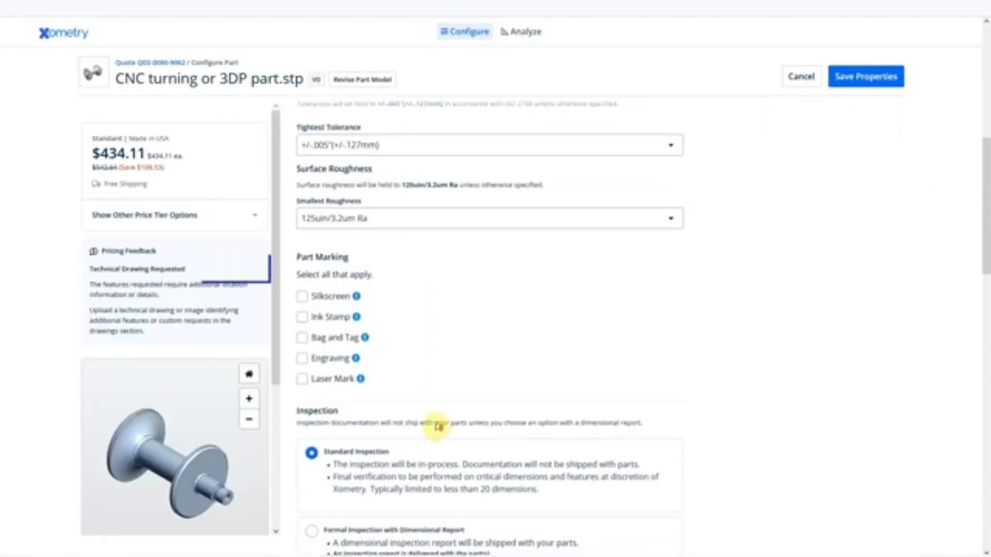
pyautogui.click(302, 358)
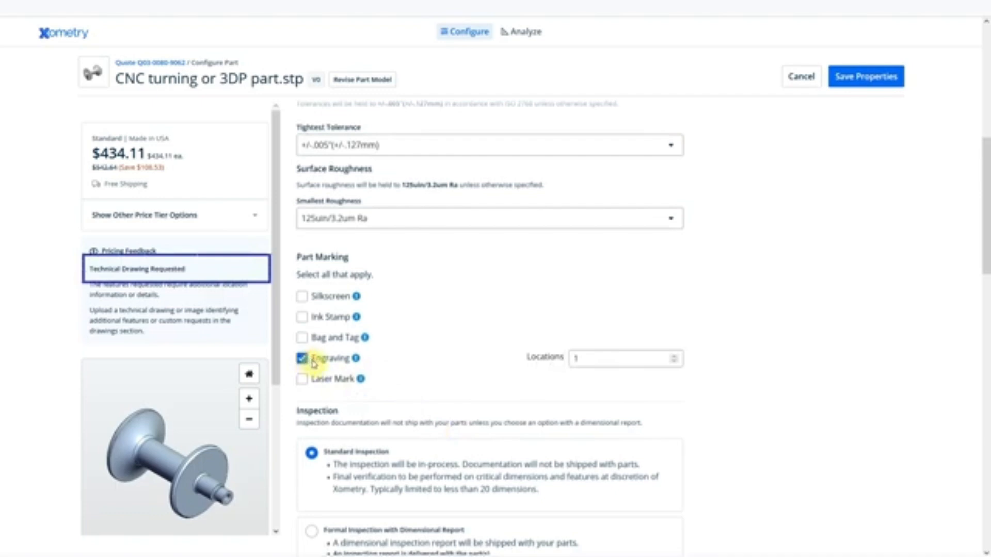
pyautogui.click(301, 358)
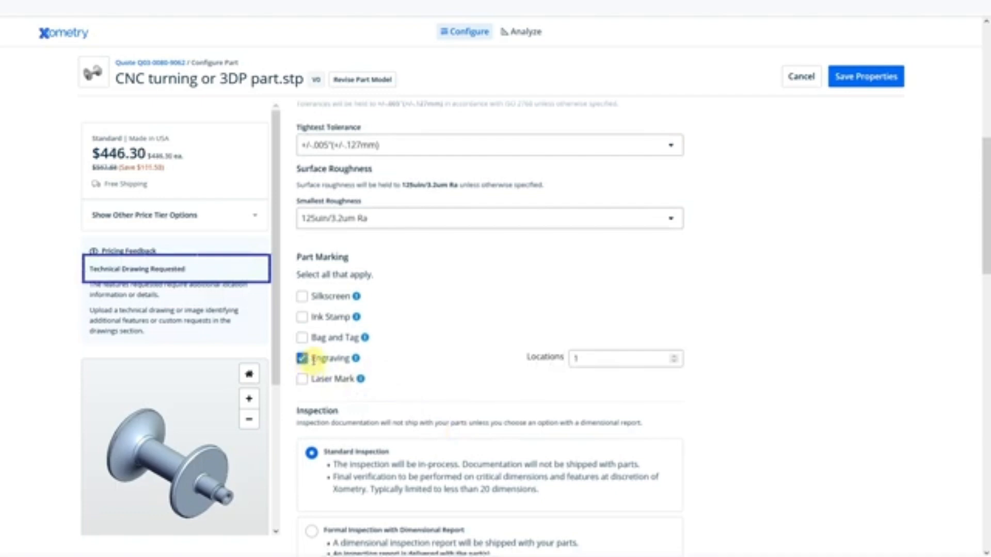